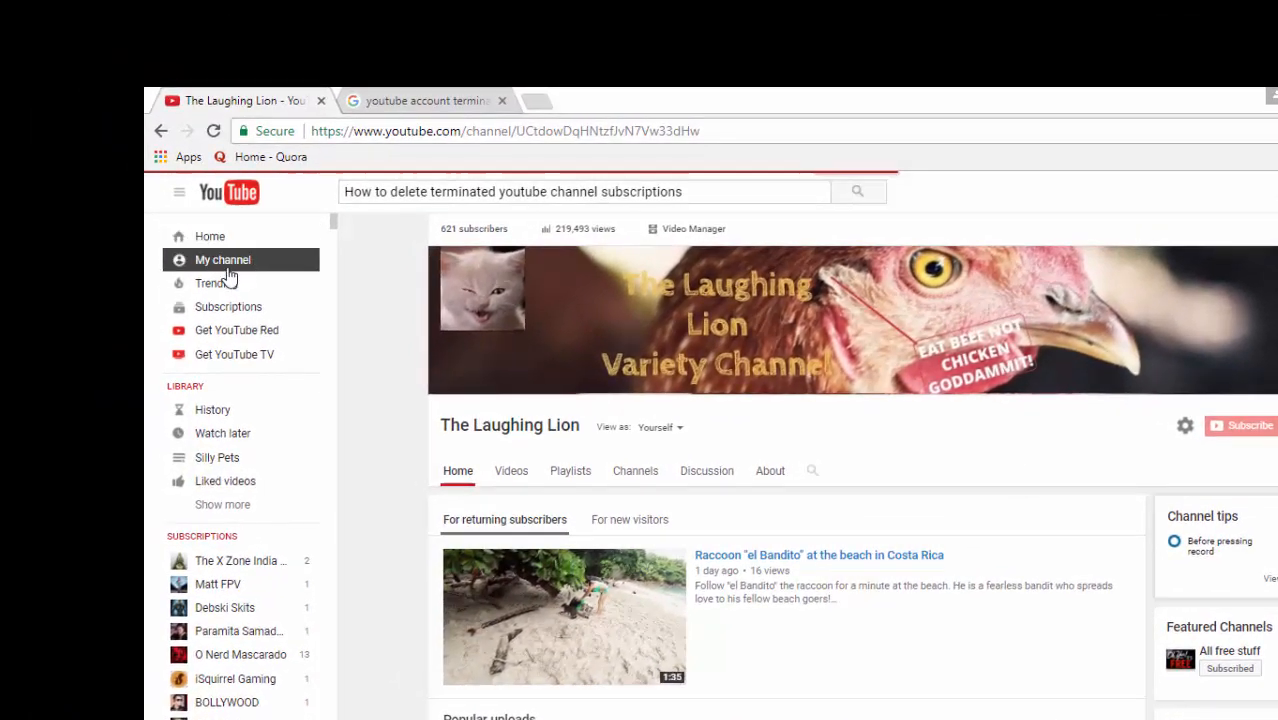
mouse_move(222, 260)
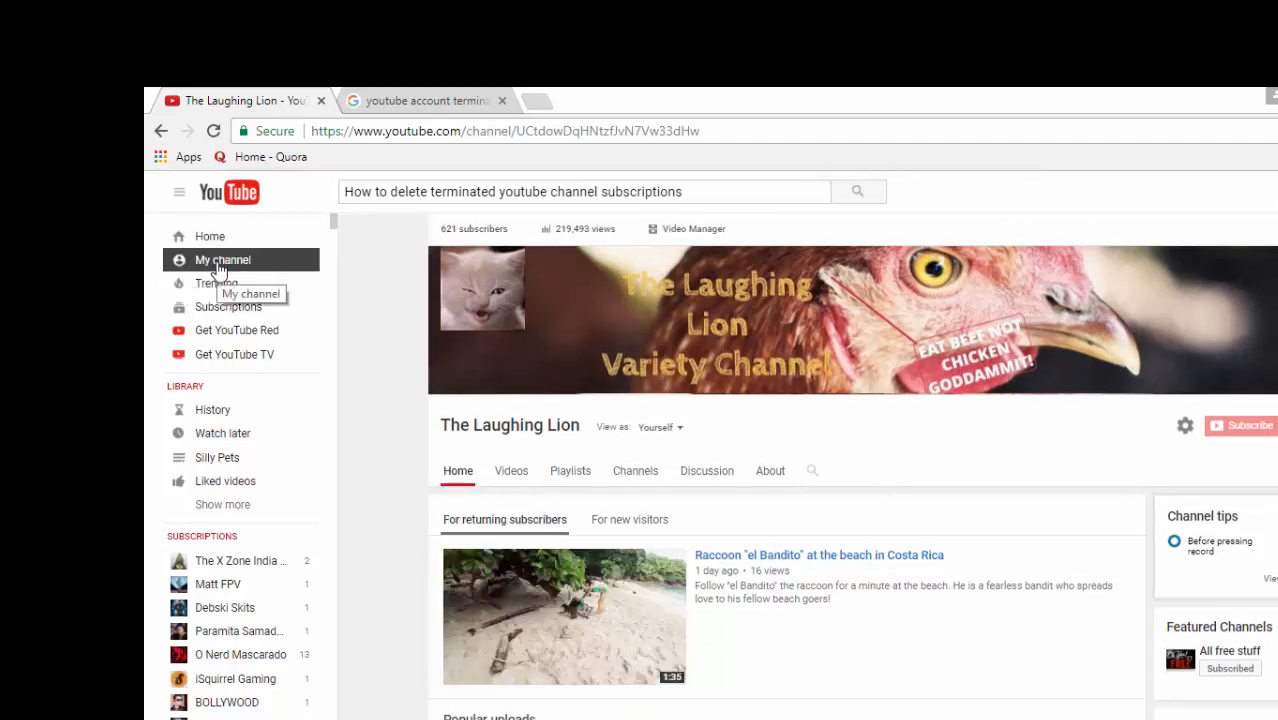
mouse_move(238, 530)
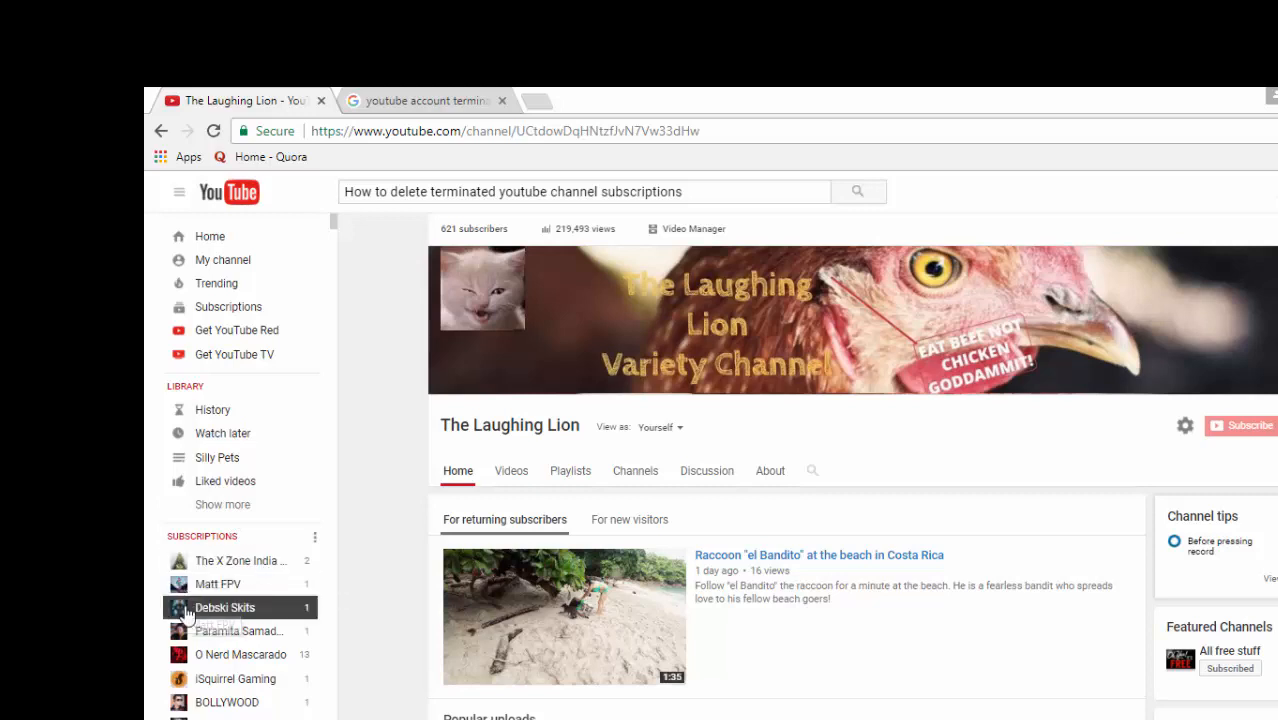
mouse_move(340, 640)
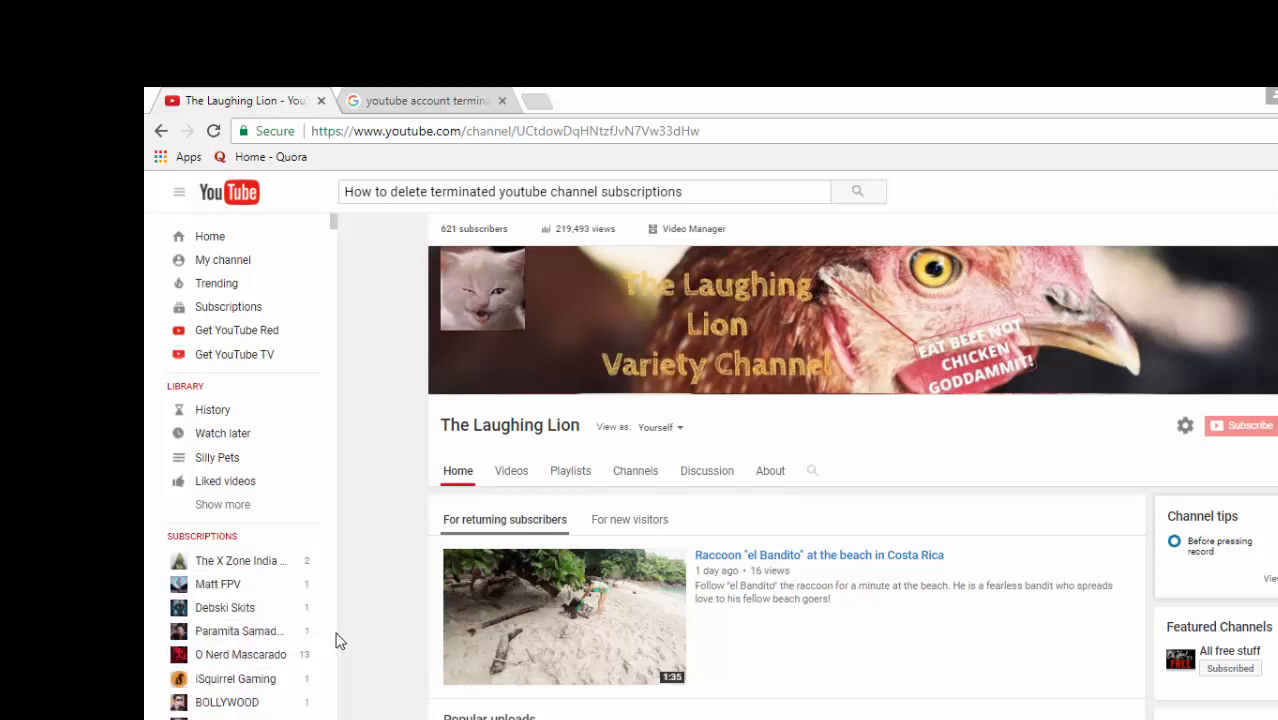
Step: Scroll down the sidebar Subscriptions list to reach the terminated MekSoccerHD channel
scroll(down, 3)
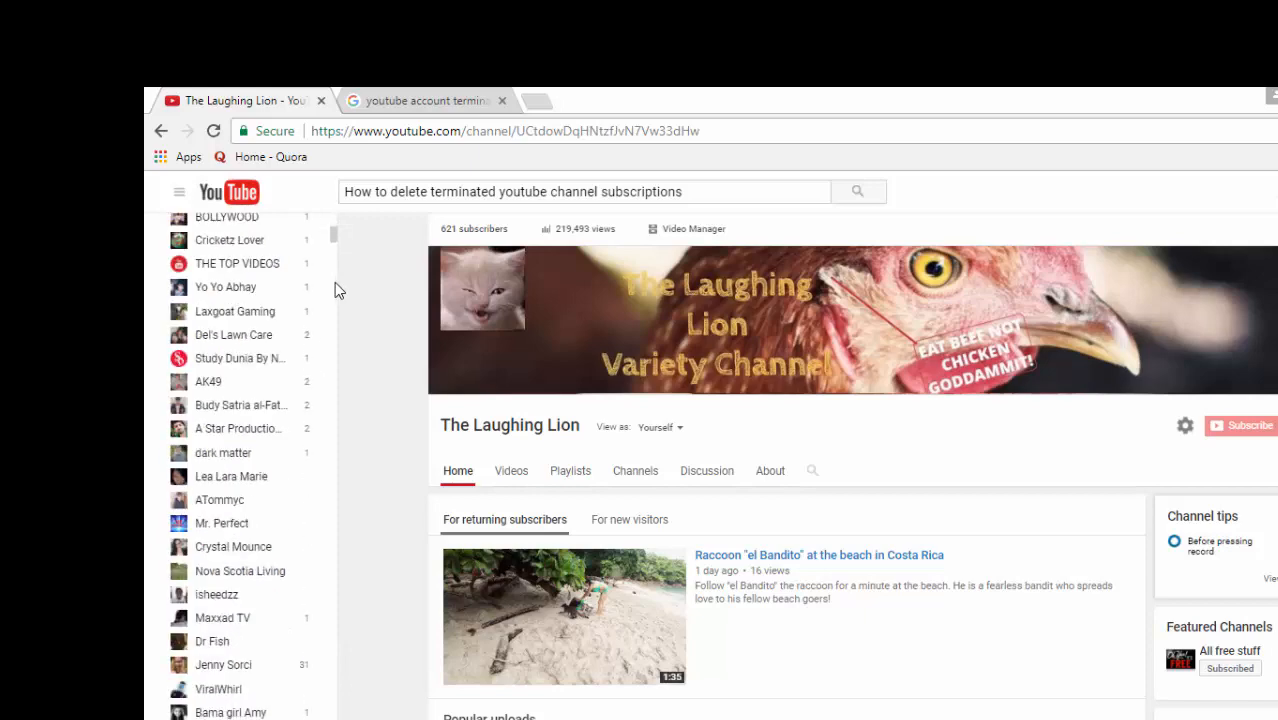
scroll(down, 3)
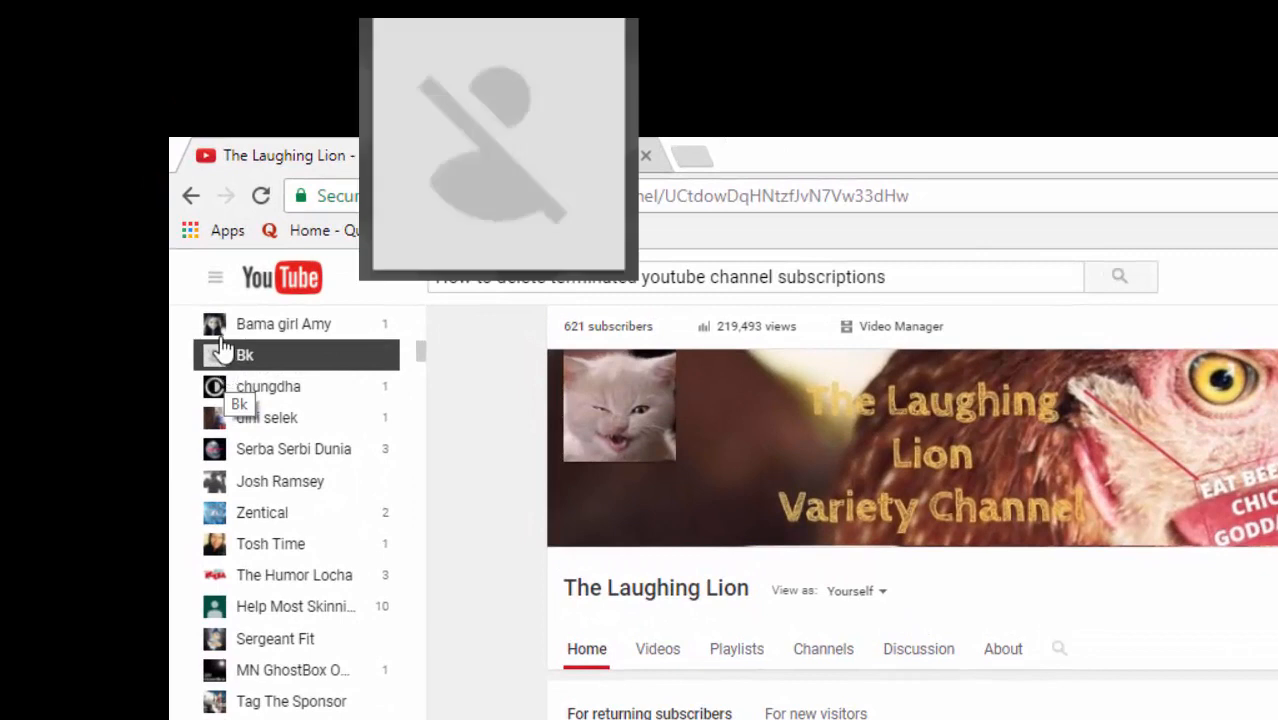
mouse_move(444, 408)
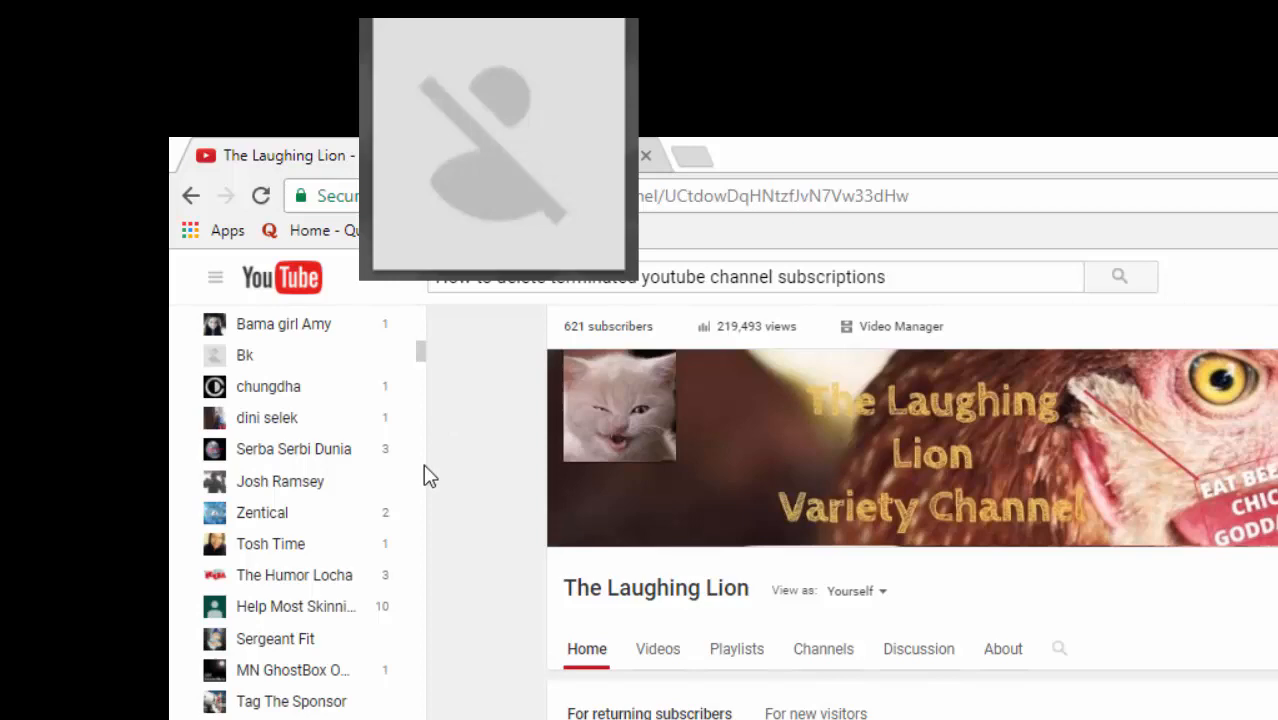
scroll(down, 3)
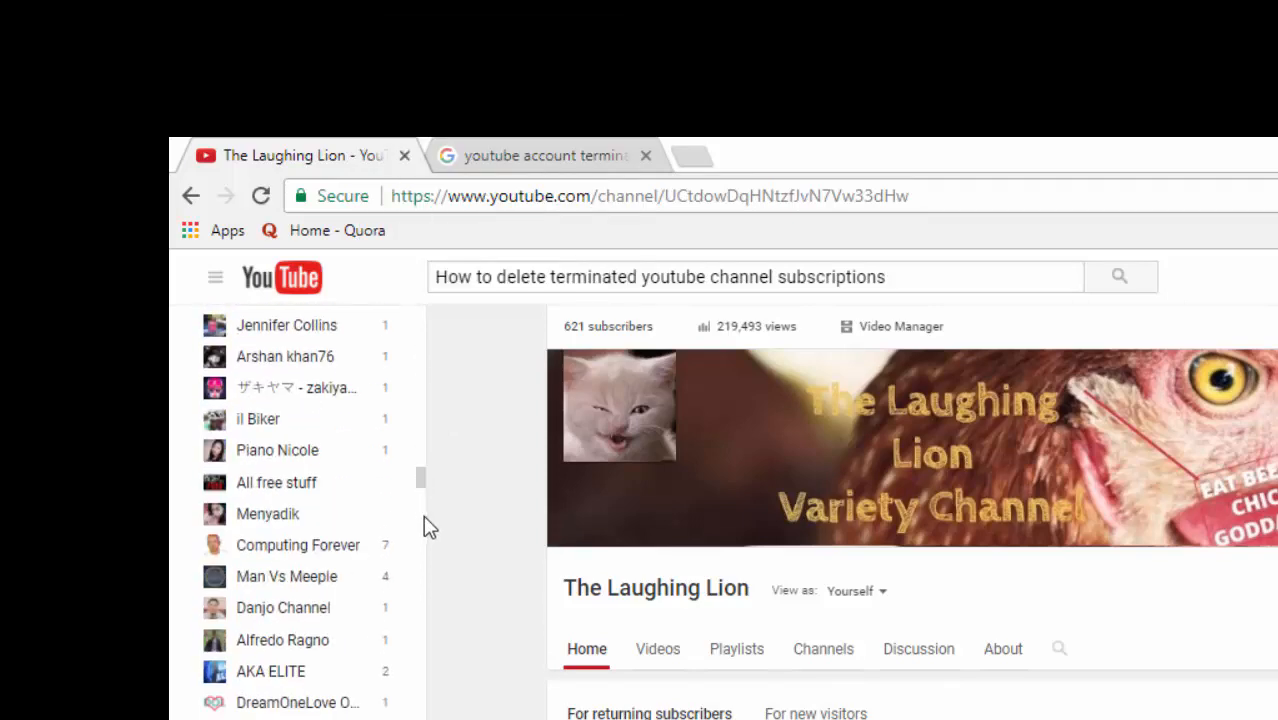
mouse_move(420, 578)
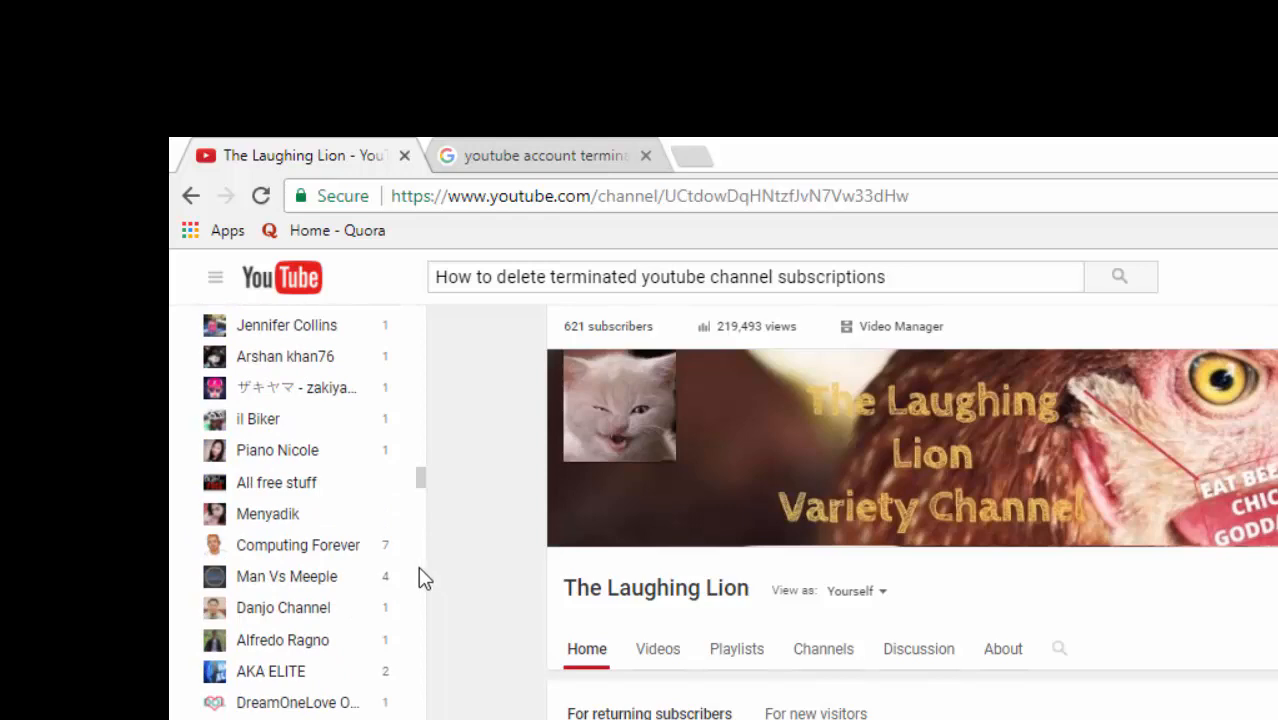
scroll(down, 3)
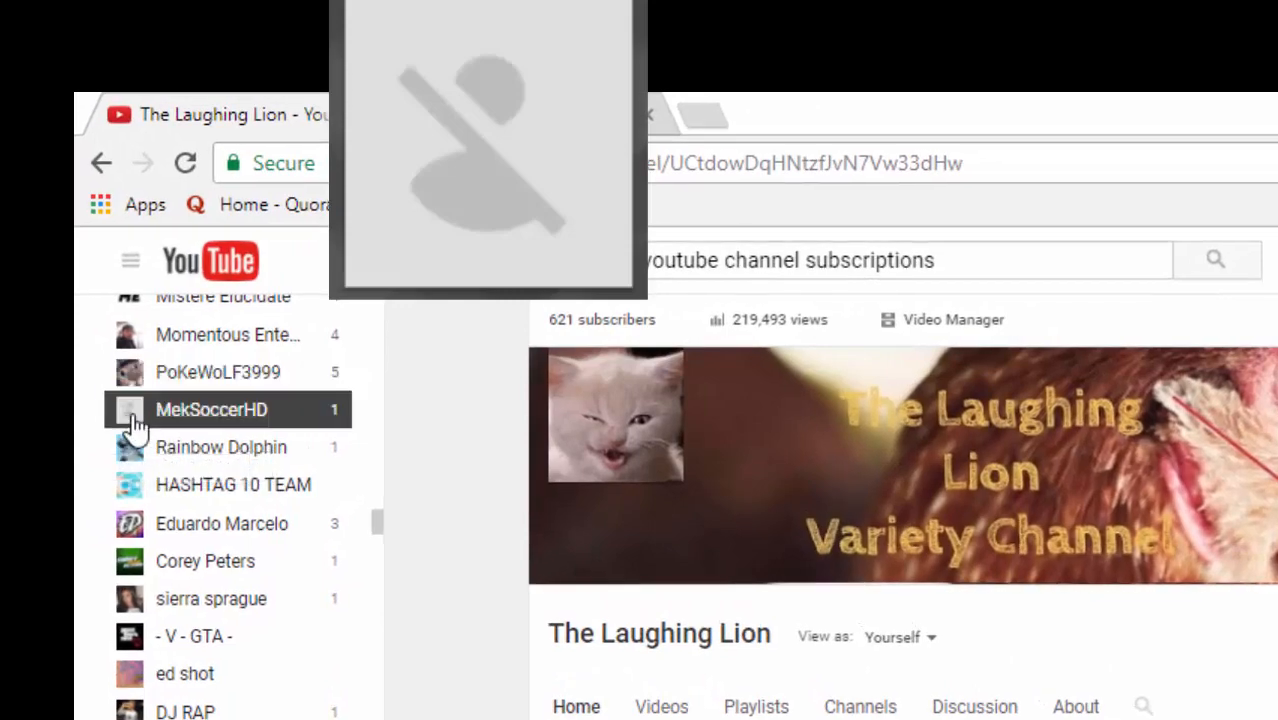
mouse_move(176, 414)
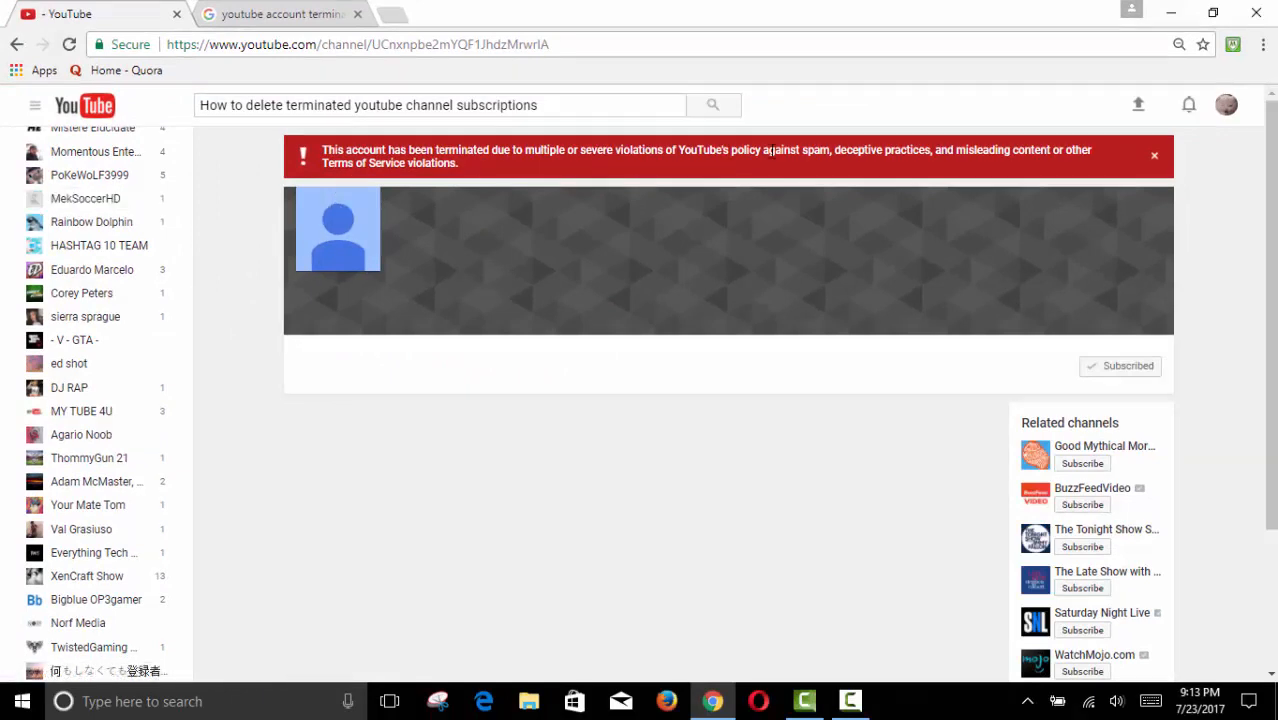
mouse_move(500, 136)
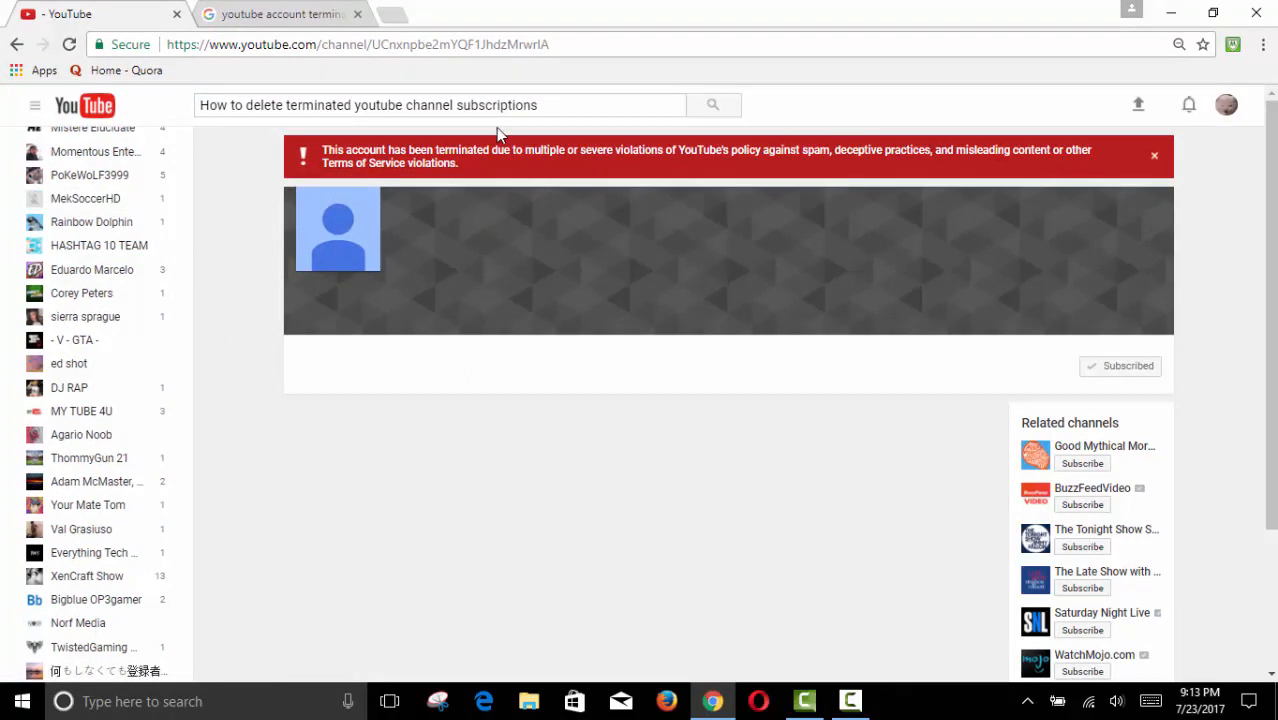
mouse_move(1044, 348)
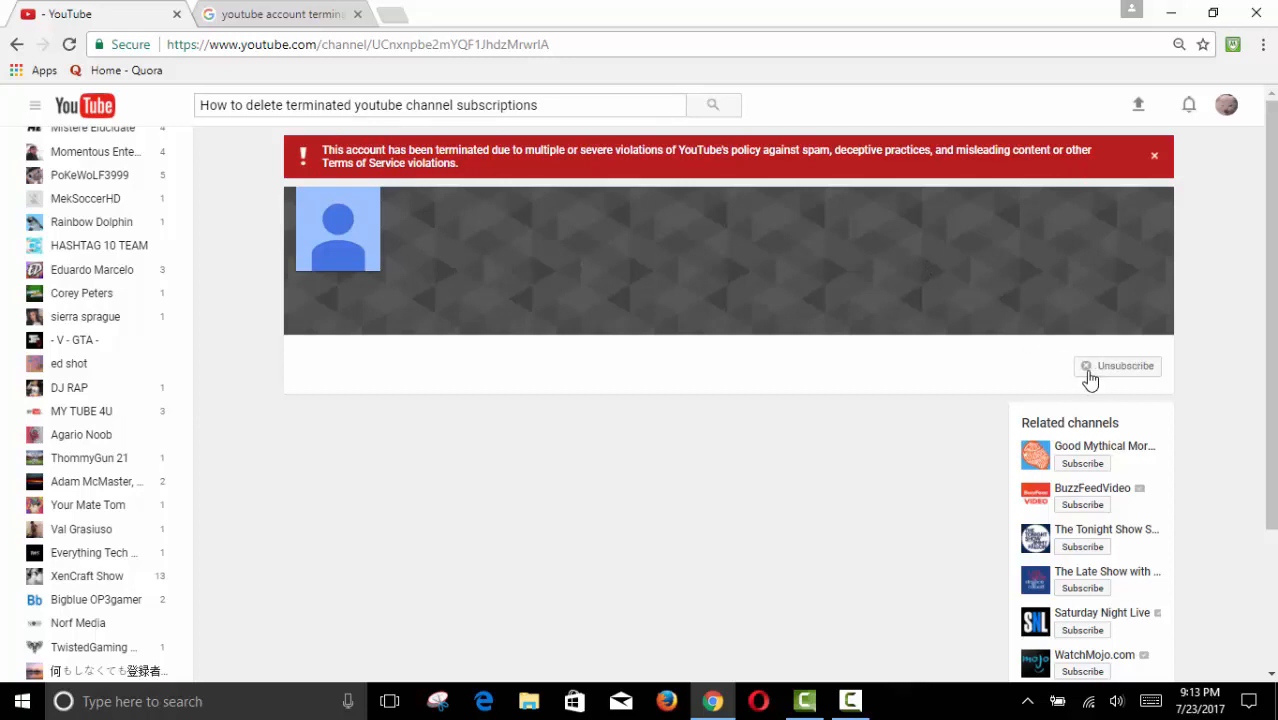
mouse_move(1096, 378)
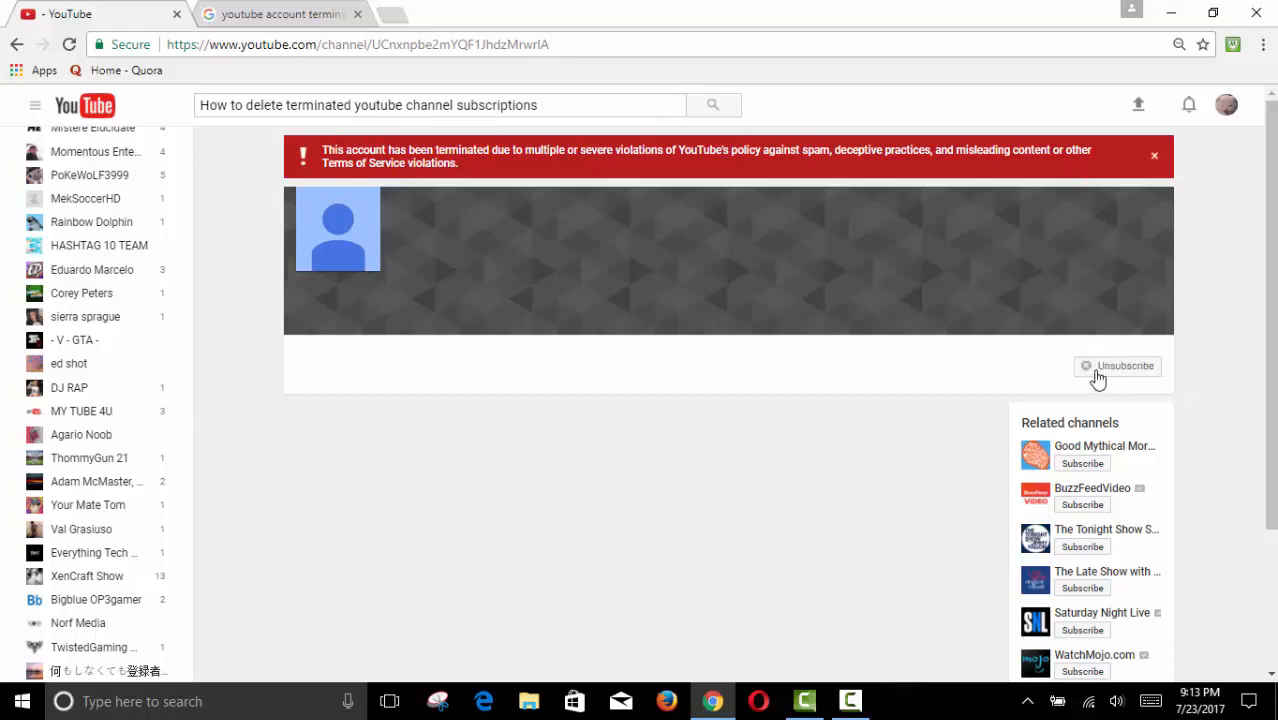
Step: Unsubscribe from MekSoccerHD and confirm it in the dialog
click(1116, 364)
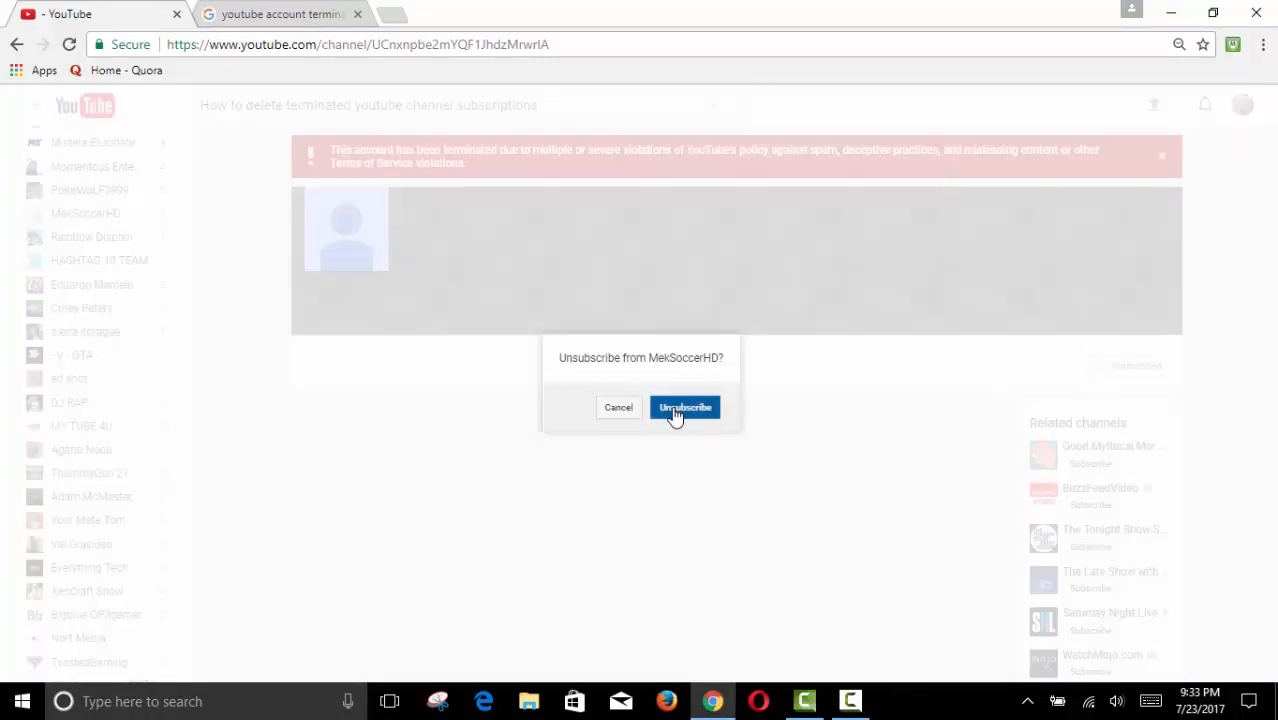
click(684, 408)
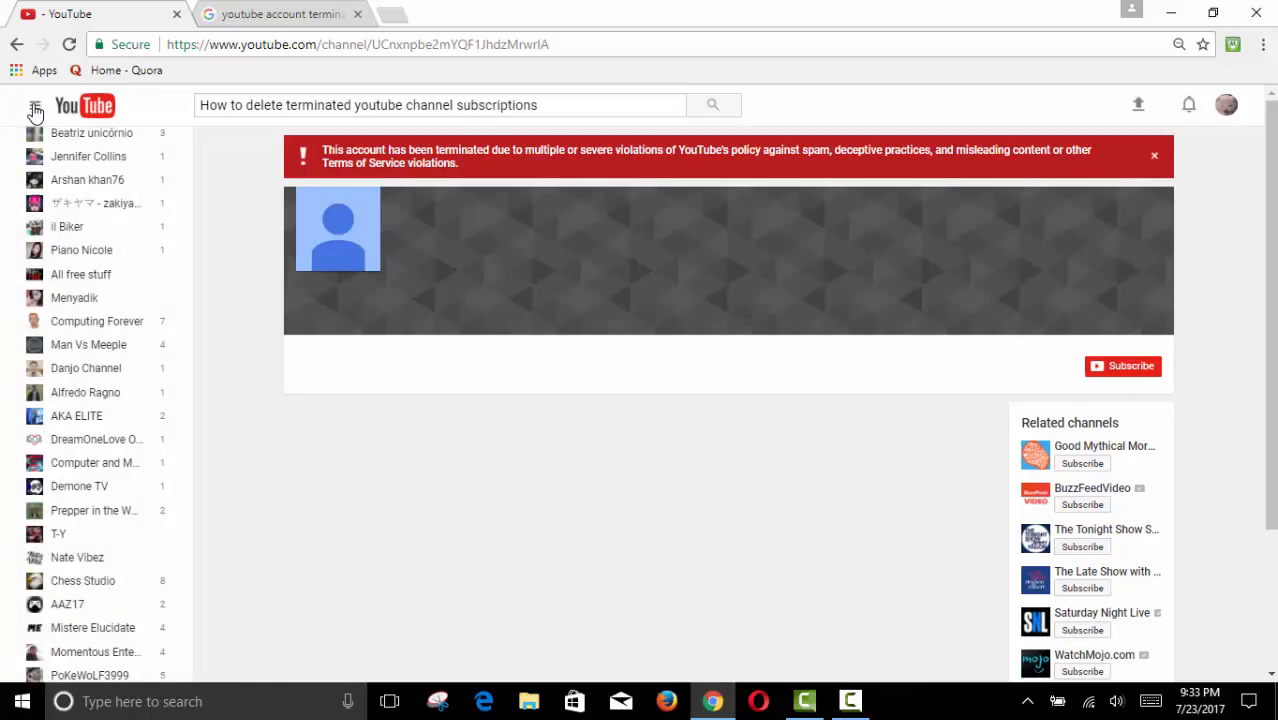
Step: Return Home via the YouTube logo and reopen The Laughing Lion via My channel
click(84, 104)
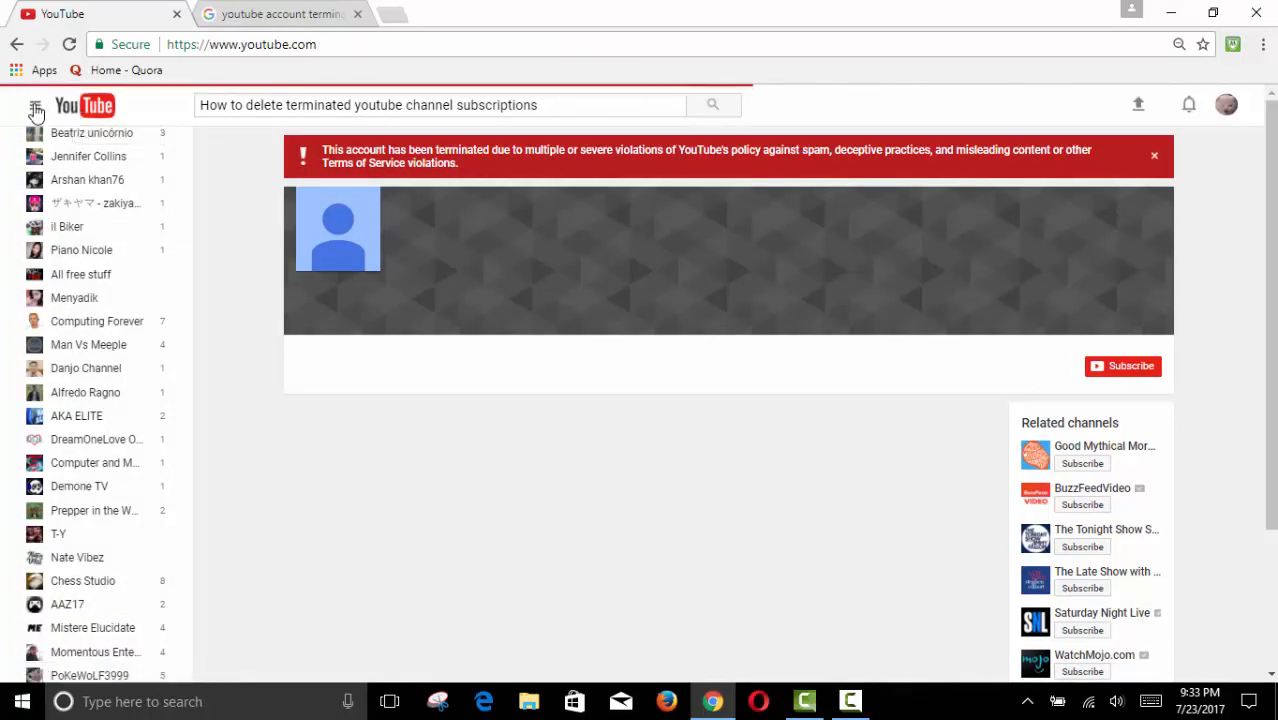
click(36, 104)
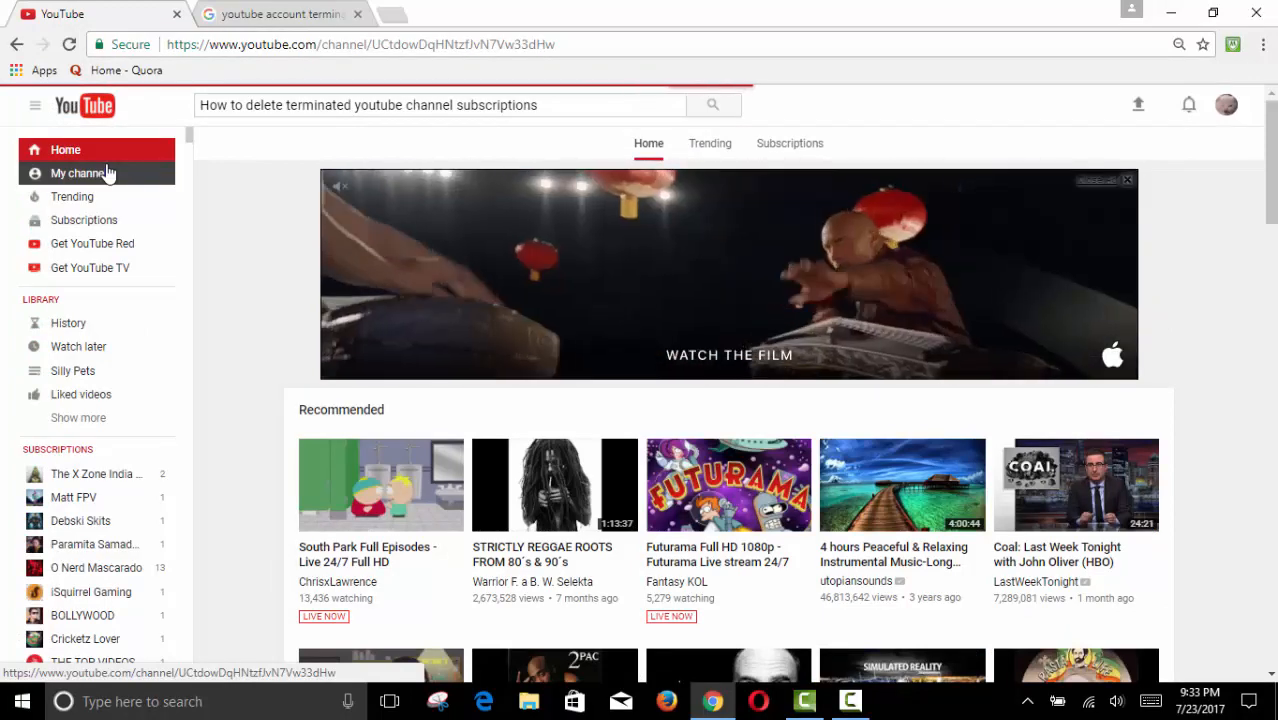
click(78, 172)
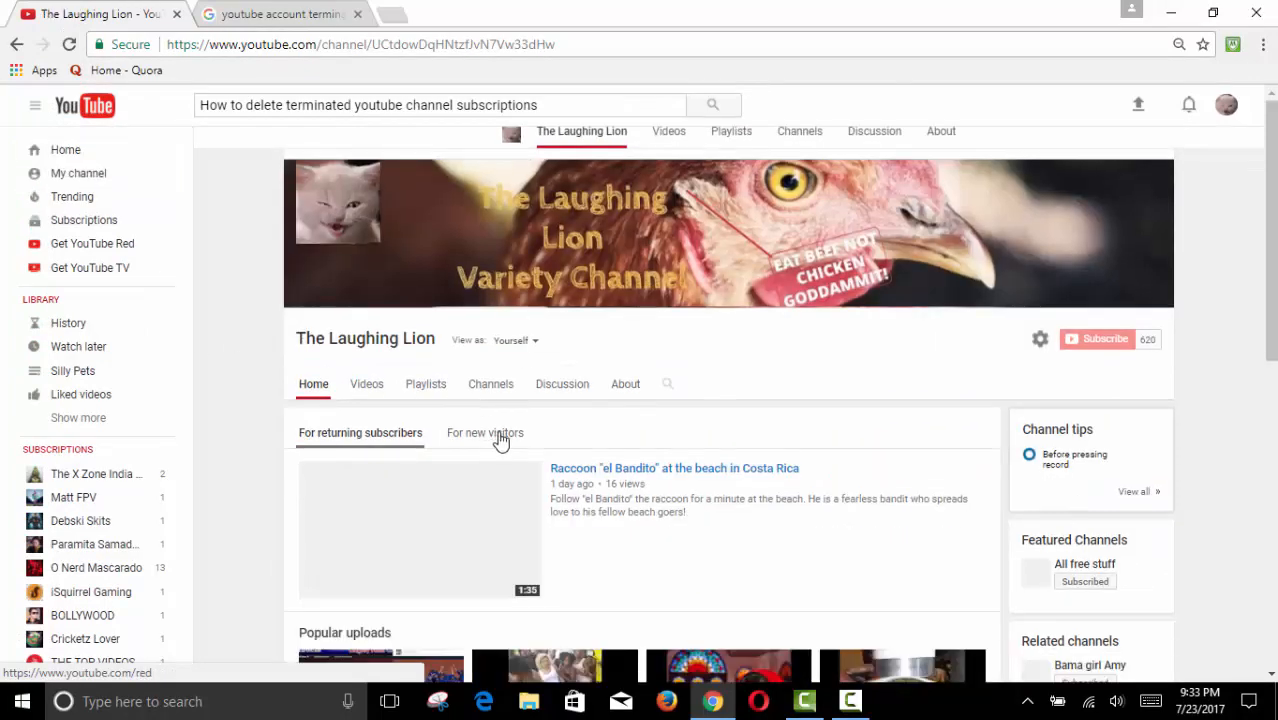